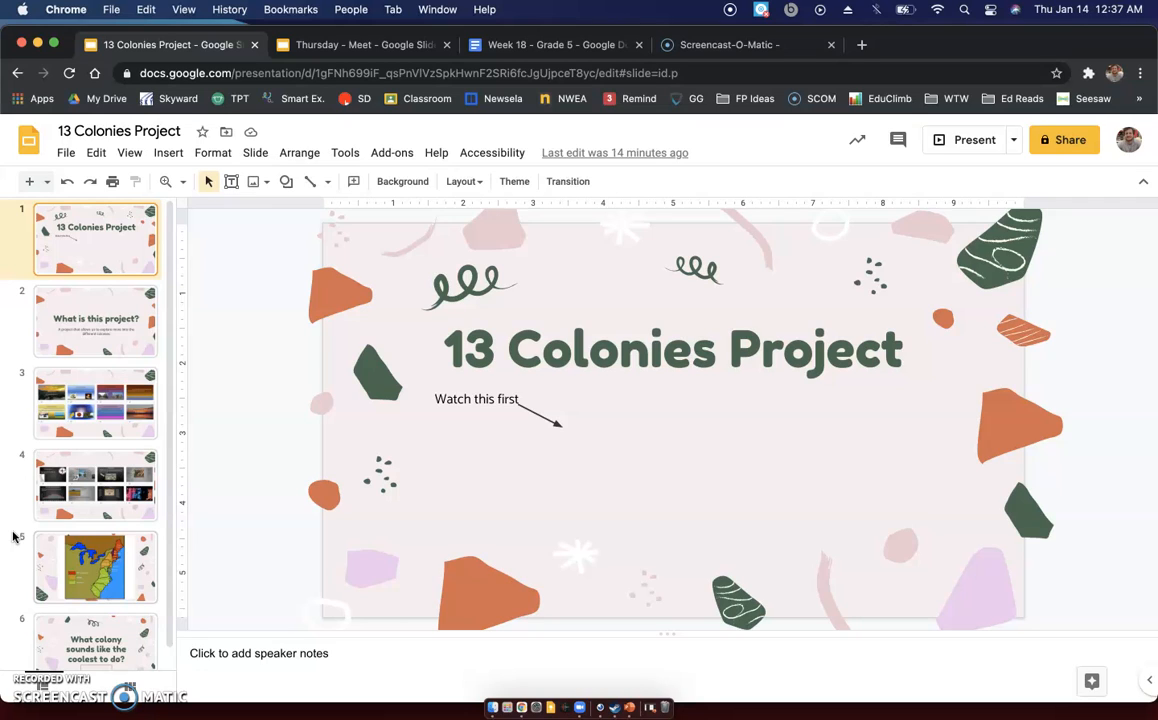
Step: Show the second slide, "What is this project?", from the filmstrip
{"action": "left_click", "coordinate": [96, 320]}
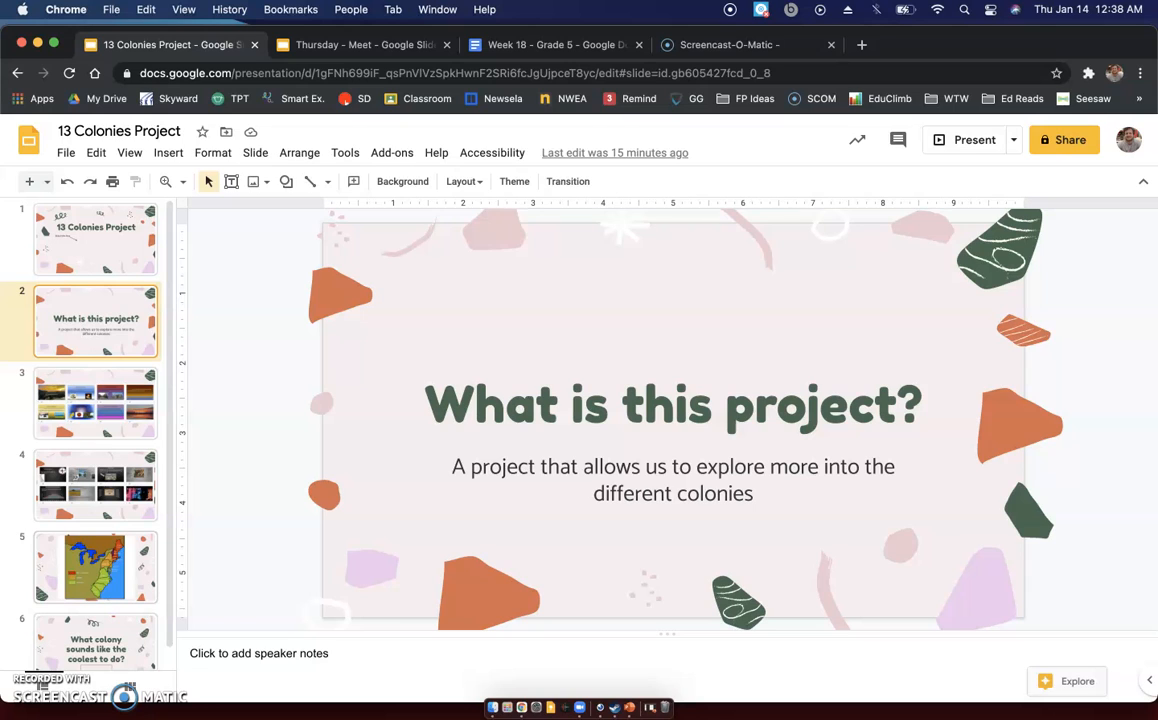
Step: Show the third slide with the students' Maryland example presentation
{"action": "left_click", "coordinate": [96, 402]}
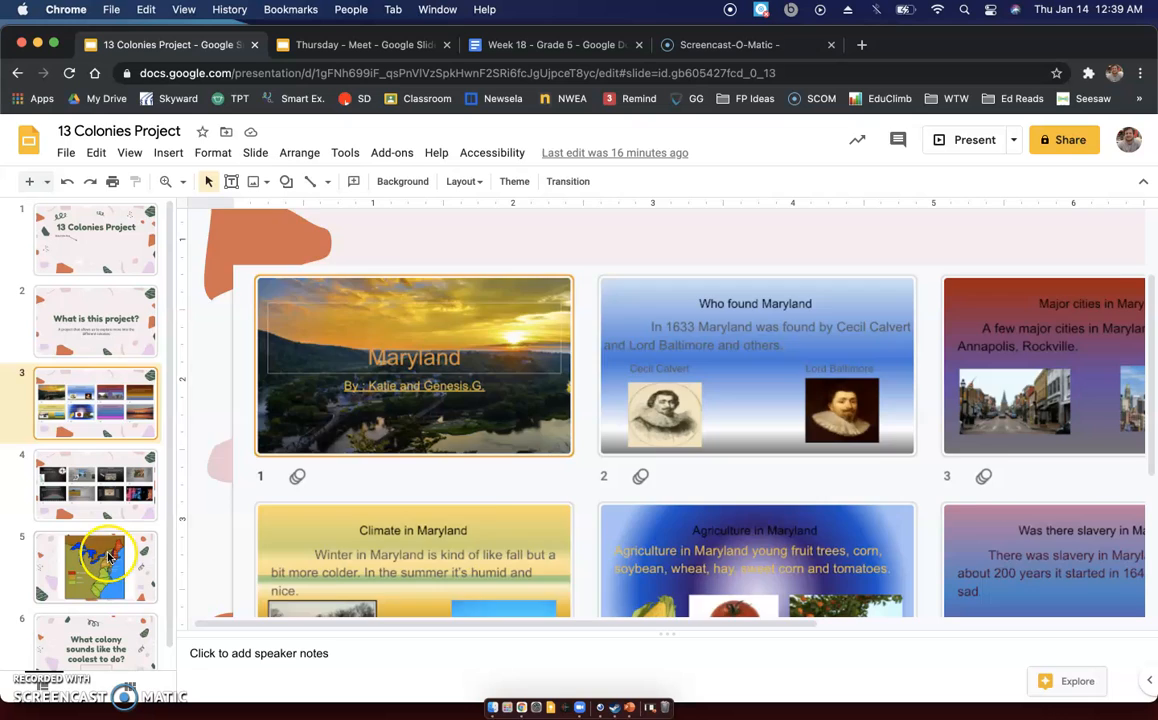
{"action": "left_click", "coordinate": [96, 568]}
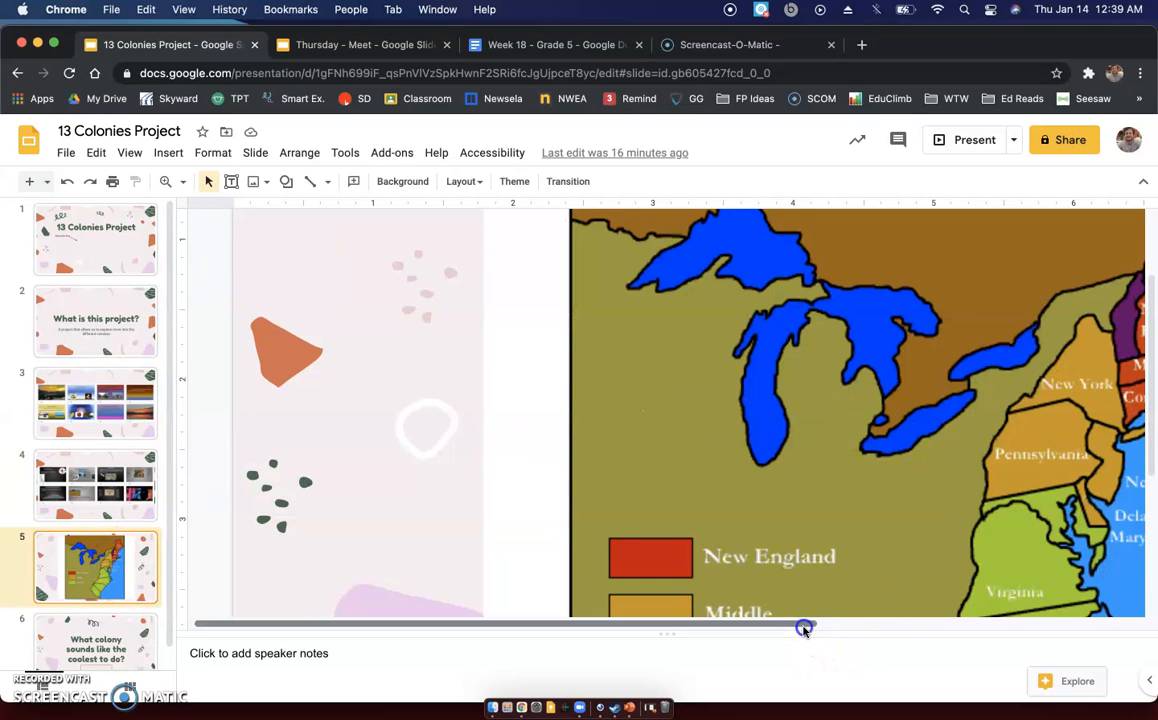
{"action": "left_click_drag", "start_coordinate": [804, 628], "coordinate": [1020, 628]}
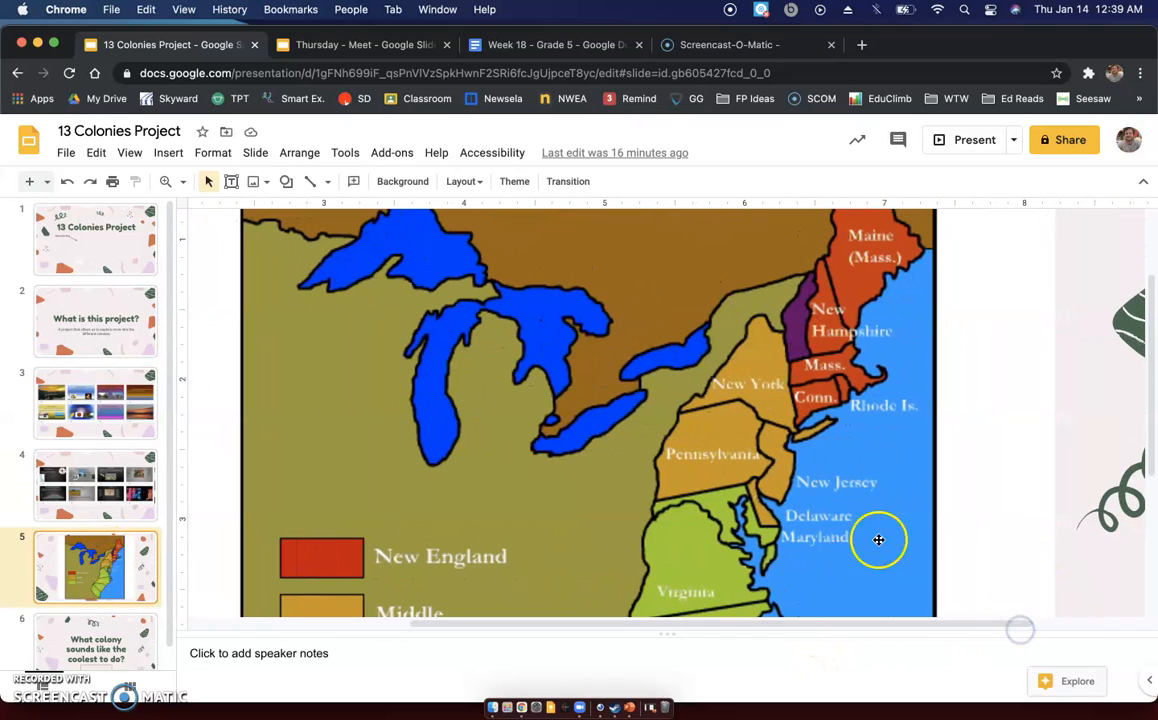
{"action": "mouse_move", "coordinate": [744, 500]}
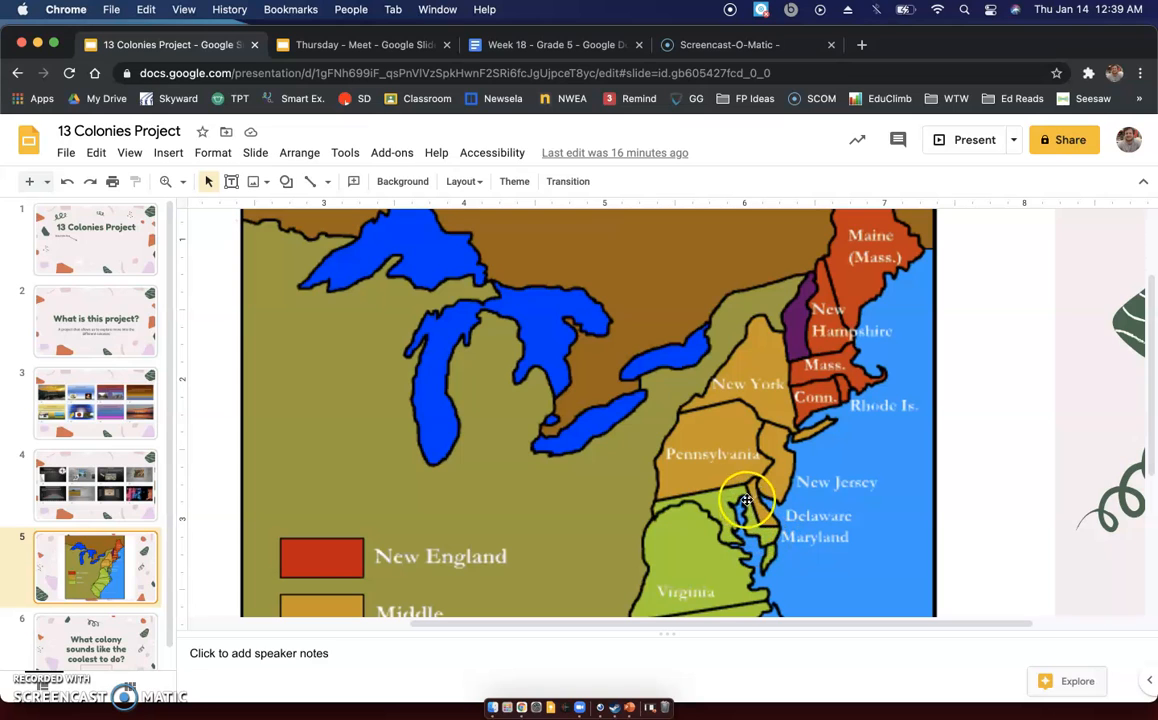
{"action": "mouse_move", "coordinate": [668, 502]}
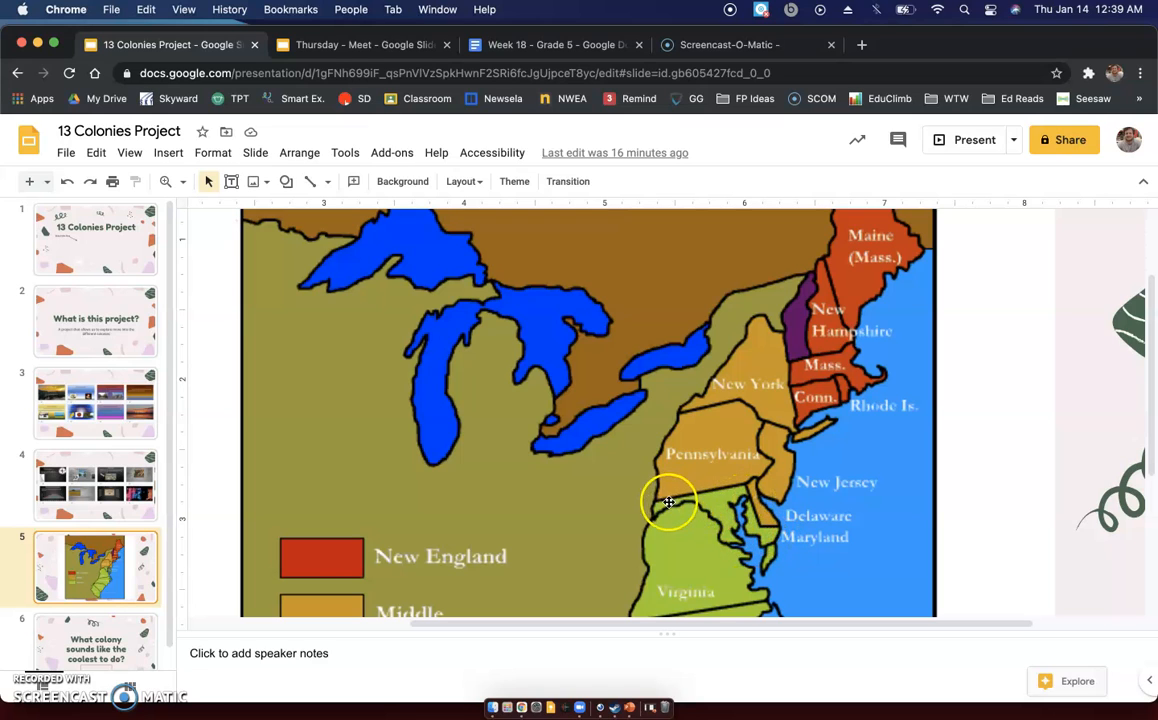
{"action": "mouse_move", "coordinate": [762, 532]}
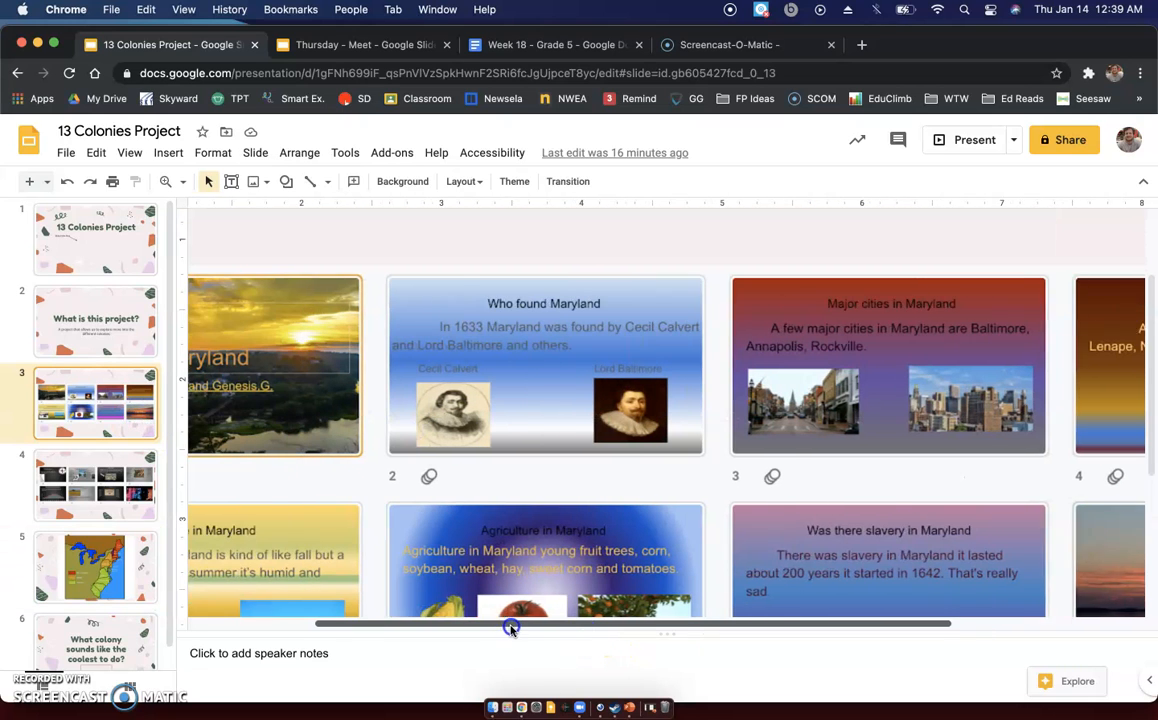
{"action": "left_click_drag", "start_coordinate": [510, 624], "coordinate": [444, 624]}
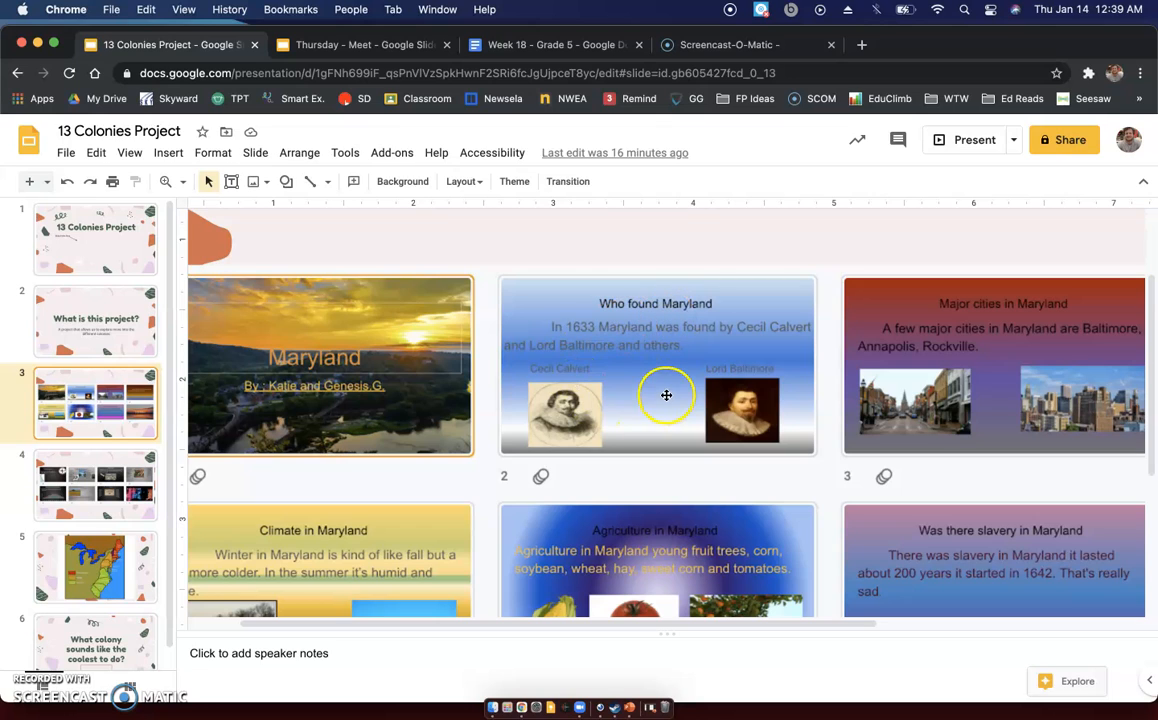
{"action": "mouse_move", "coordinate": [568, 388]}
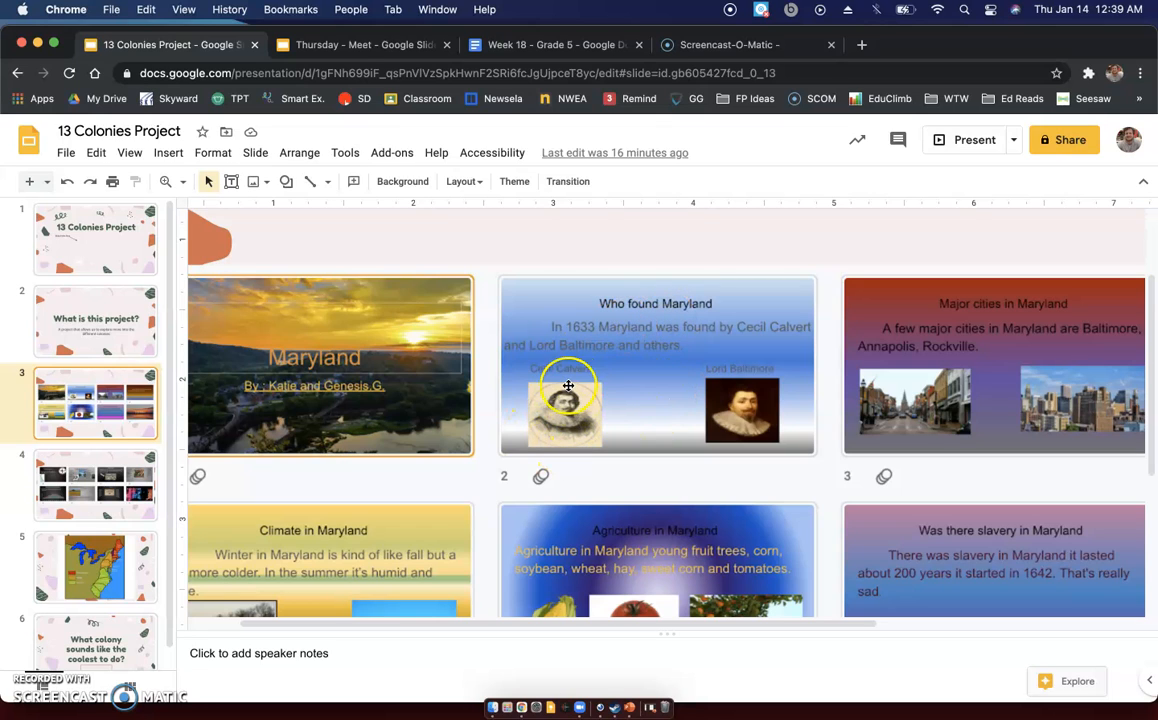
{"action": "mouse_move", "coordinate": [1088, 412]}
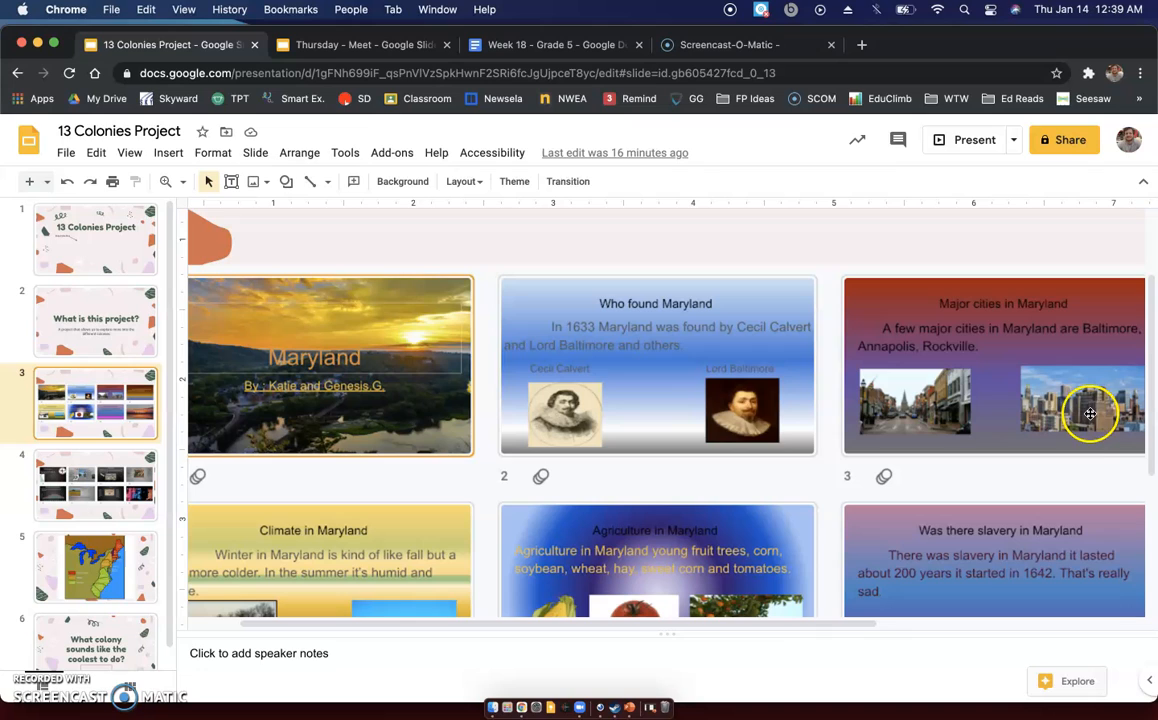
{"action": "mouse_move", "coordinate": [1076, 408]}
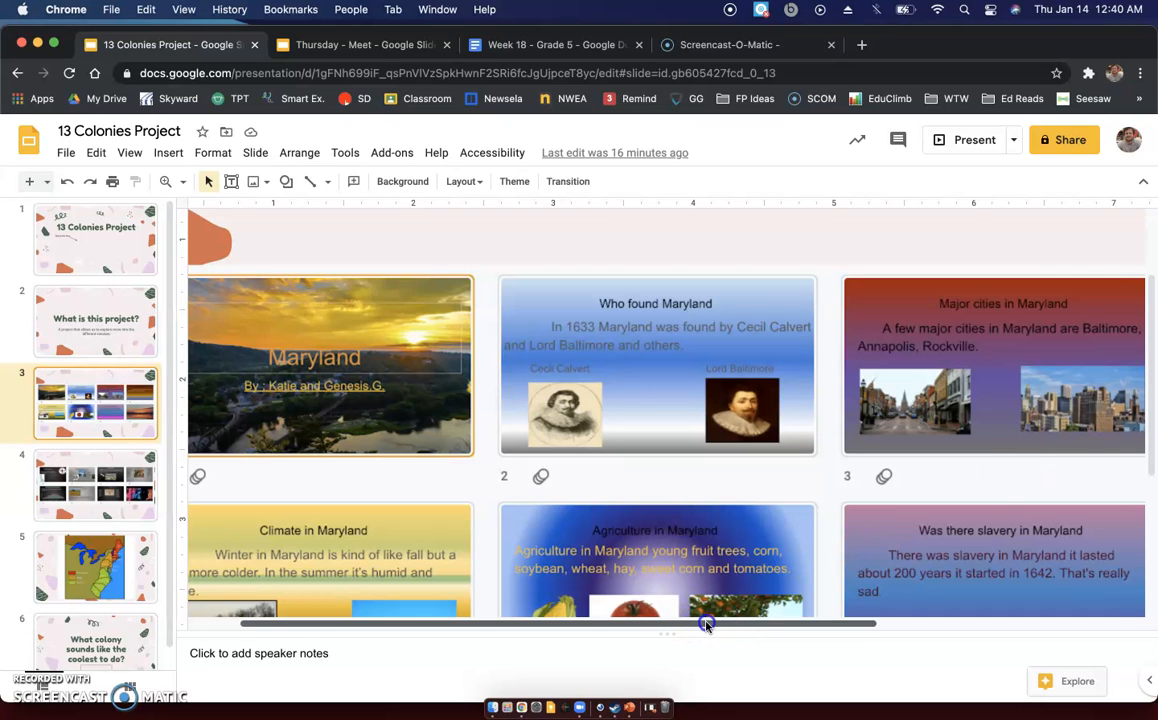
{"action": "scroll", "scroll_direction": "right", "scroll_amount": 3}
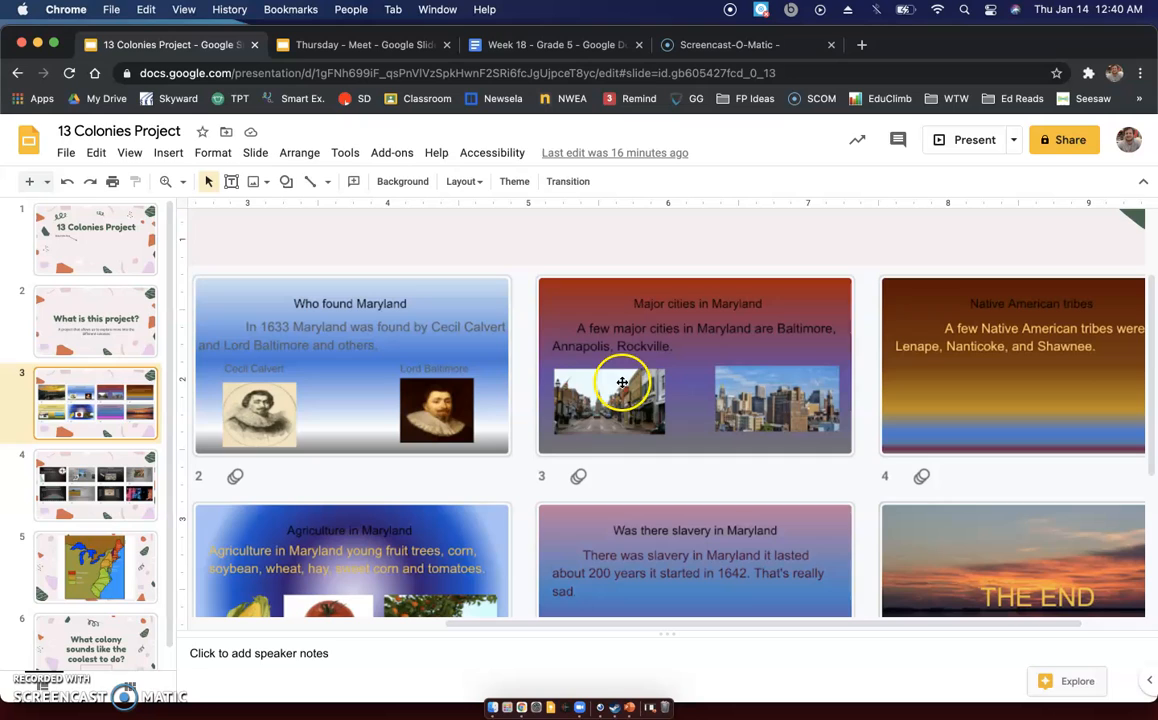
{"action": "mouse_move", "coordinate": [576, 398]}
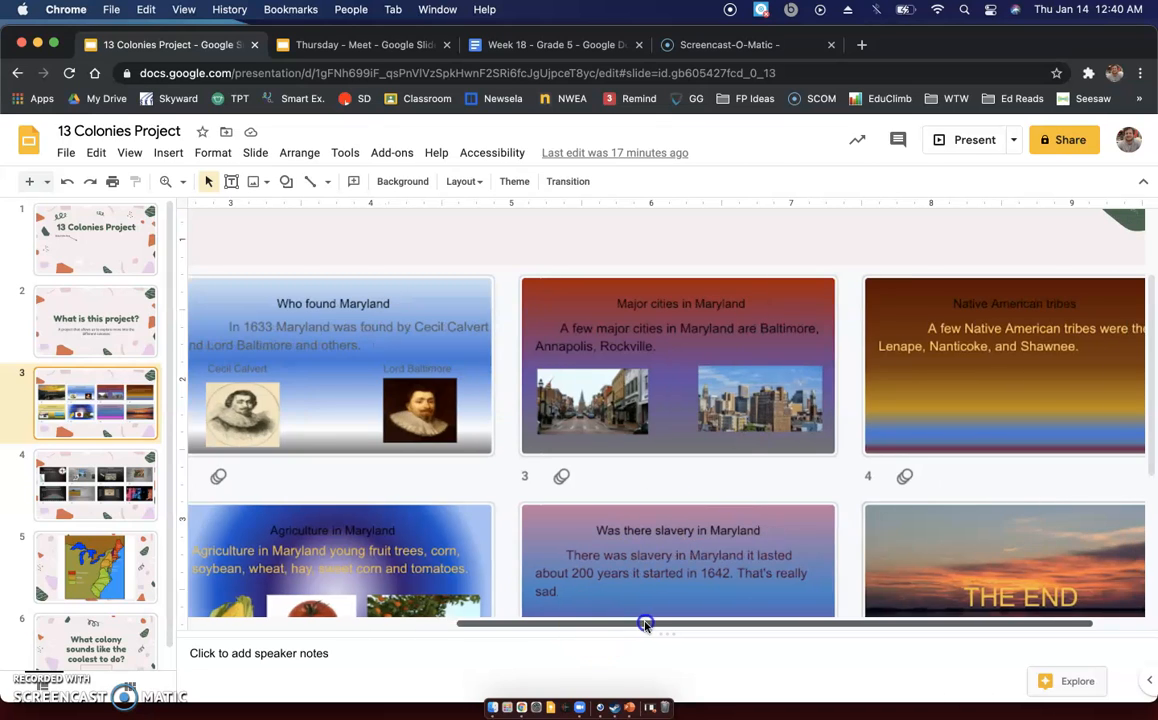
{"action": "left_click_drag", "start_coordinate": [644, 624], "coordinate": [376, 624]}
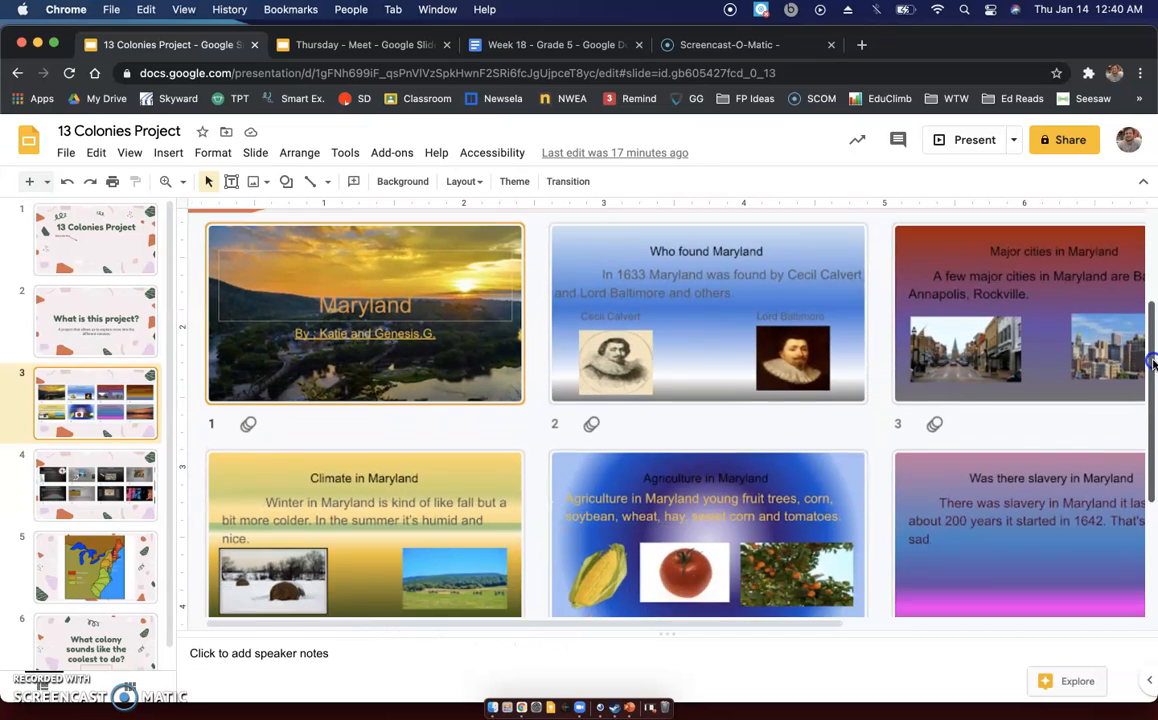
{"action": "scroll", "scroll_direction": "down", "scroll_amount": 3}
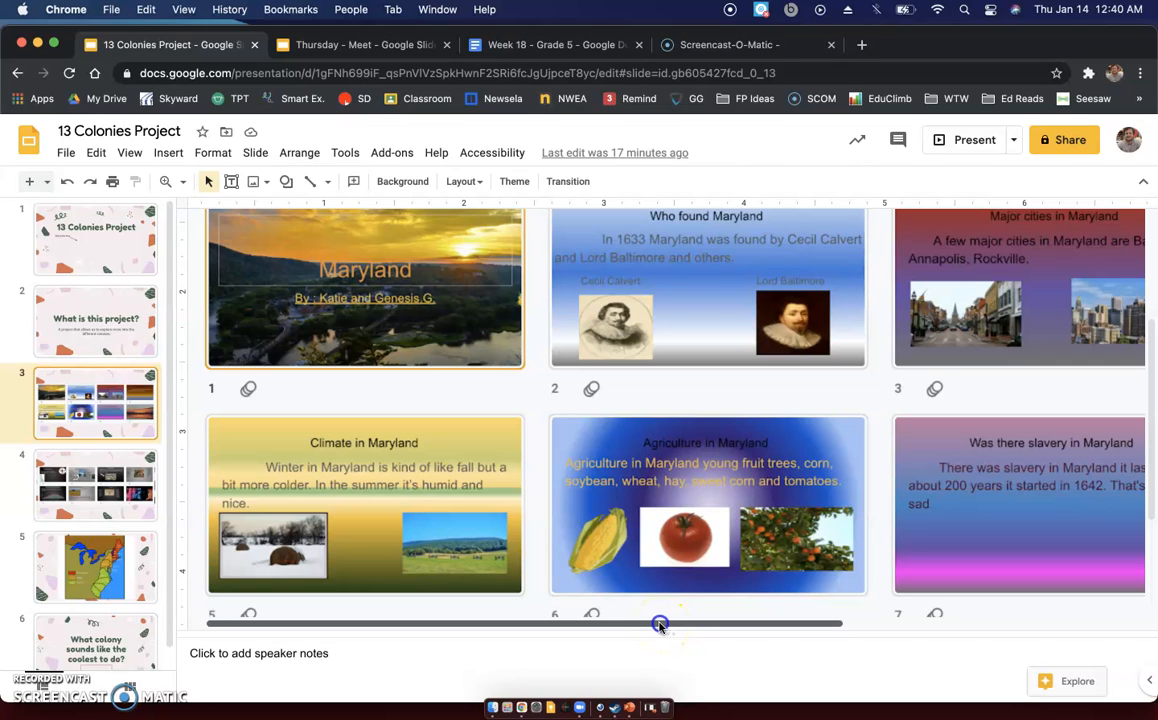
{"action": "left_click_drag", "start_coordinate": [660, 624], "coordinate": [684, 624]}
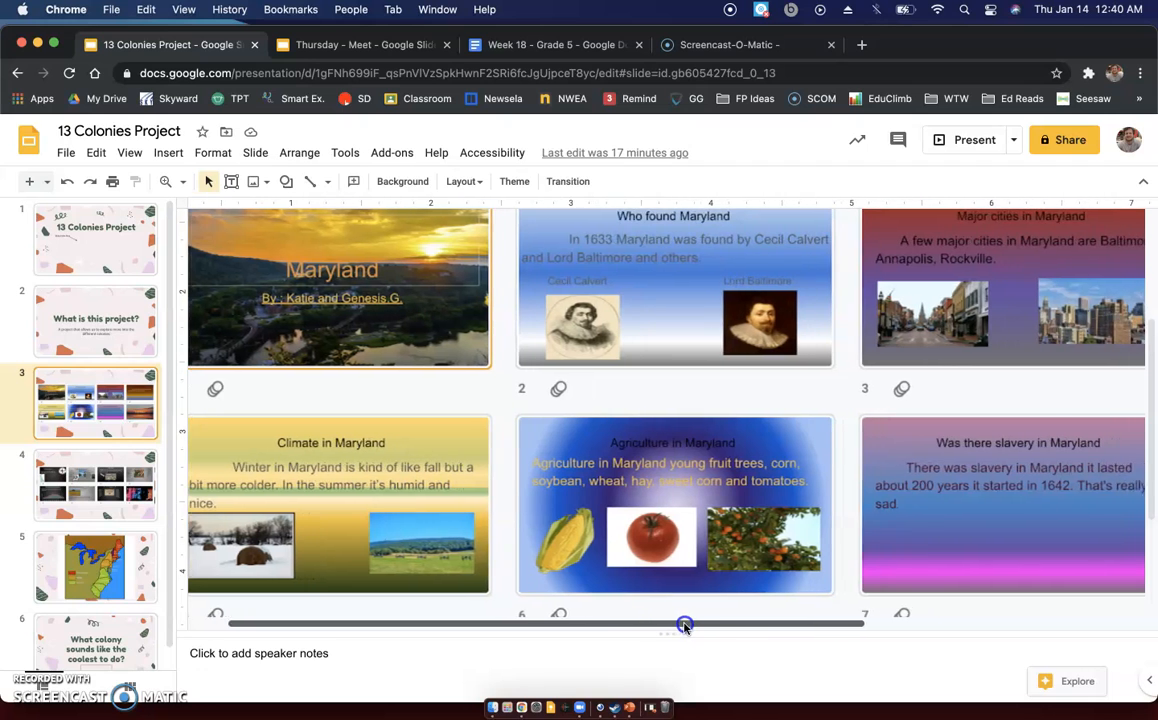
{"action": "left_click_drag", "start_coordinate": [684, 624], "coordinate": [862, 638]}
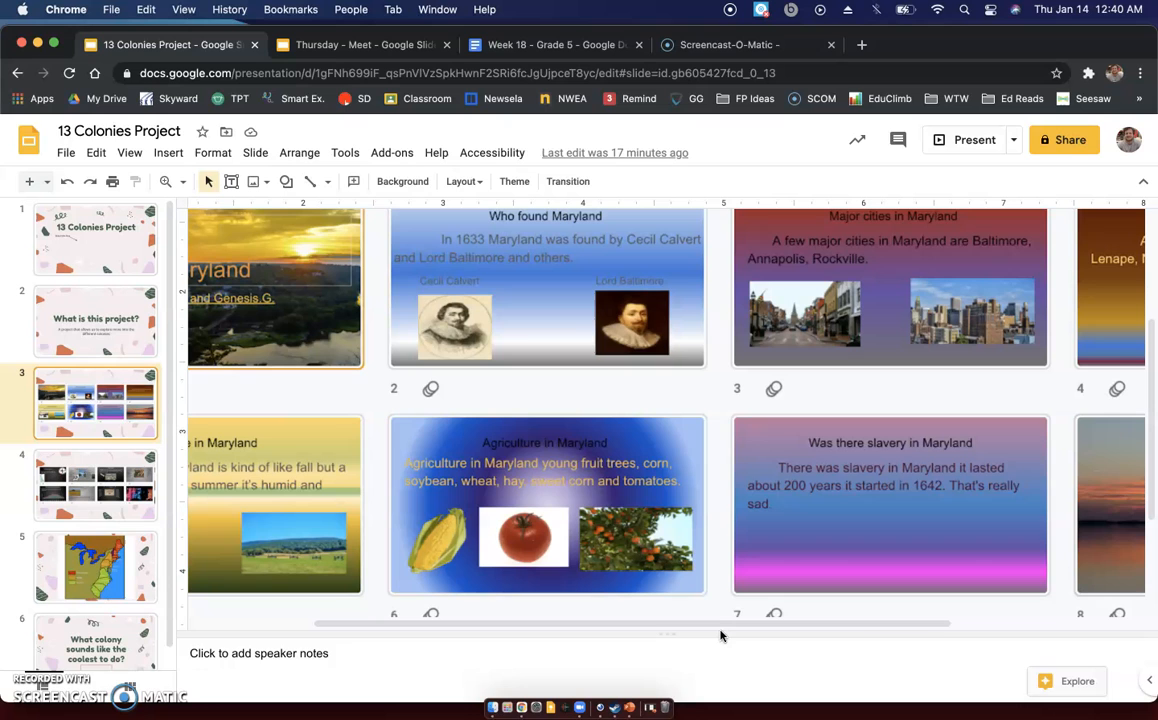
{"action": "mouse_move", "coordinate": [720, 508]}
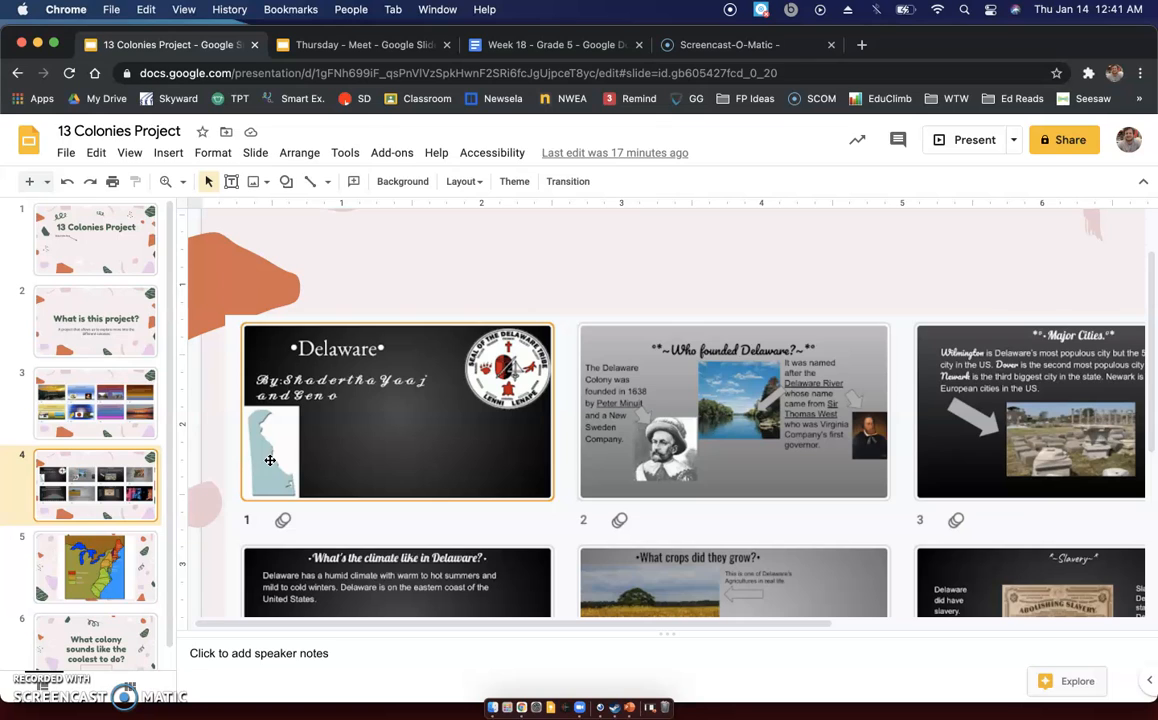
{"action": "mouse_move", "coordinate": [716, 528]}
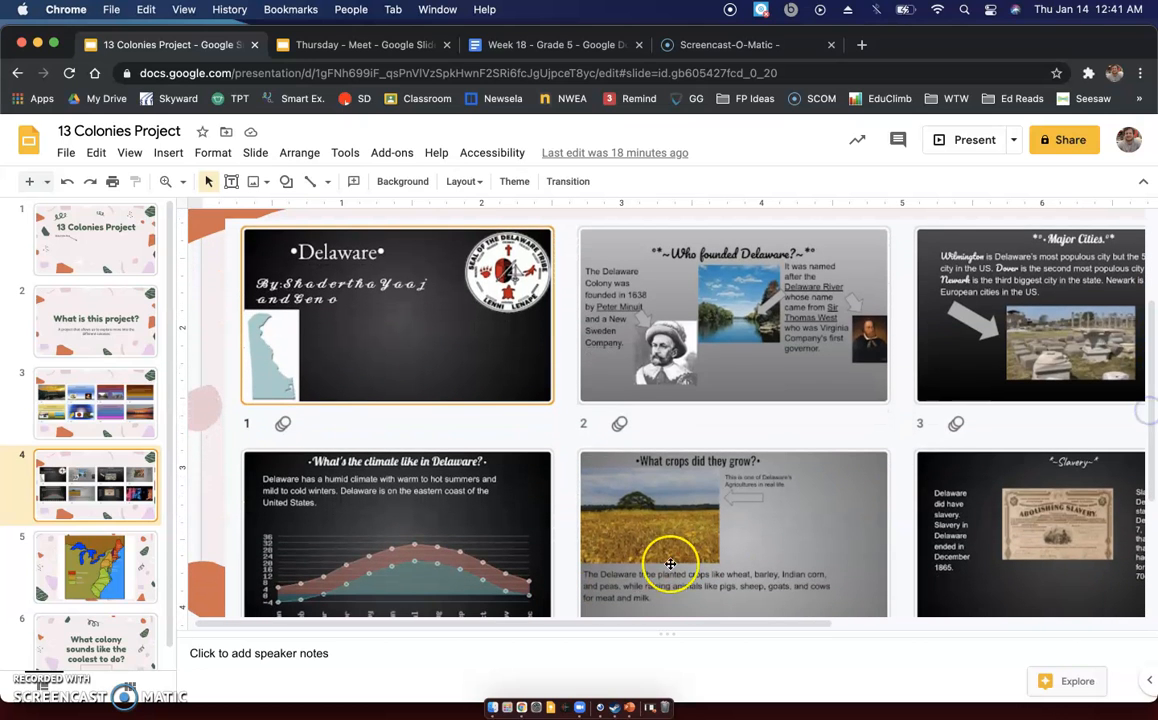
{"action": "left_click_drag", "start_coordinate": [664, 624], "coordinate": [678, 624]}
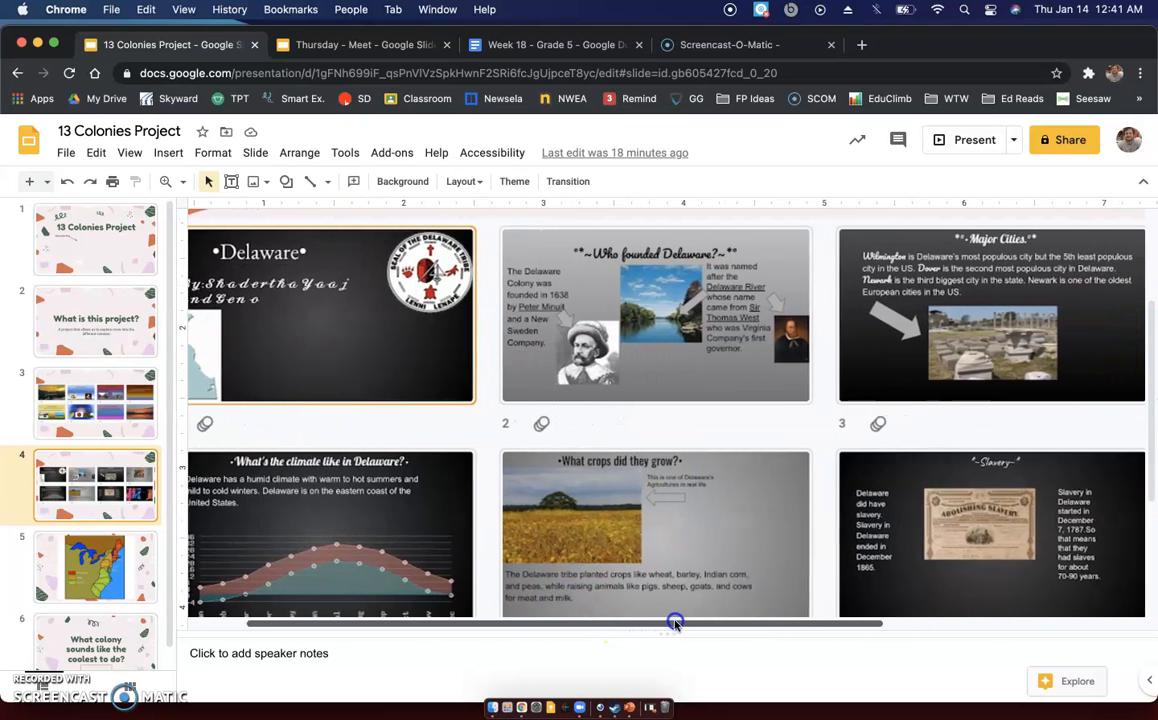
{"action": "left_click_drag", "start_coordinate": [676, 624], "coordinate": [814, 624]}
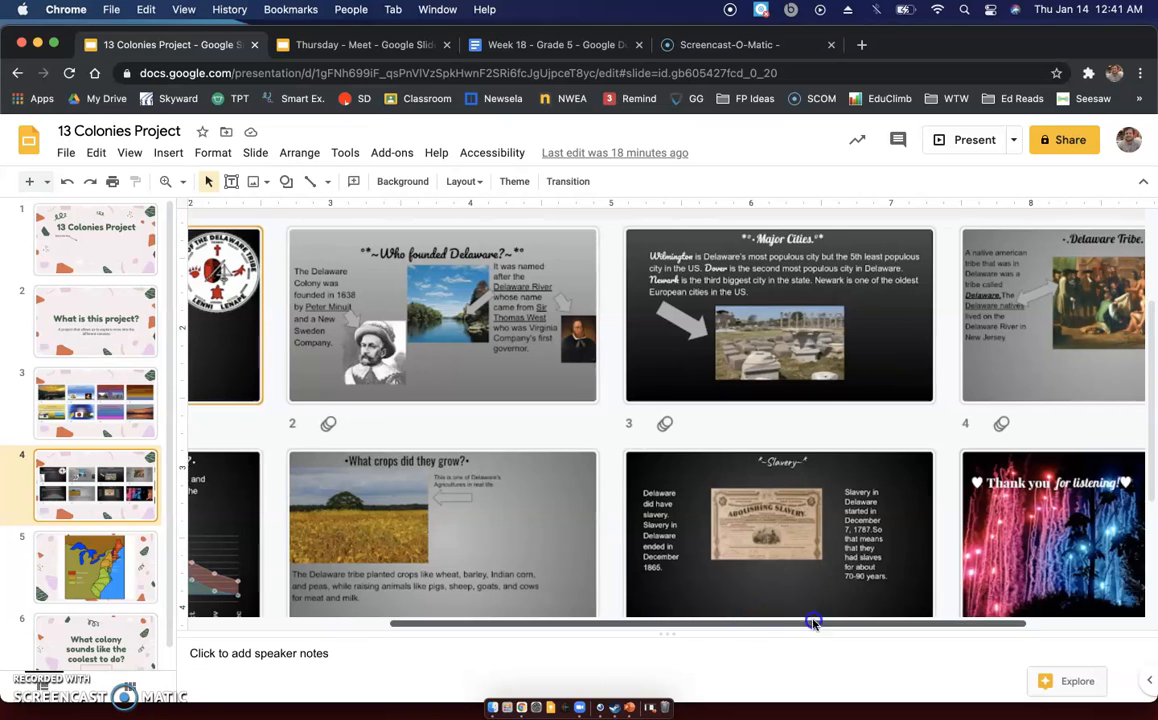
{"action": "left_click_drag", "start_coordinate": [814, 622], "coordinate": [960, 622]}
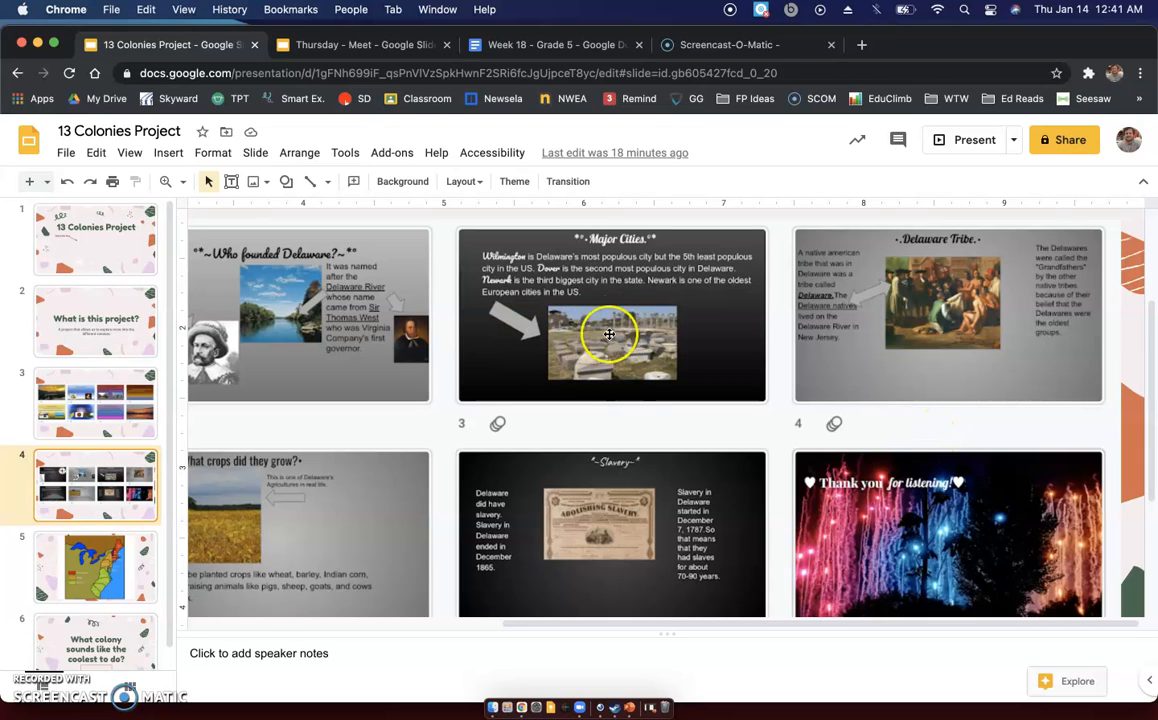
{"action": "mouse_move", "coordinate": [584, 472]}
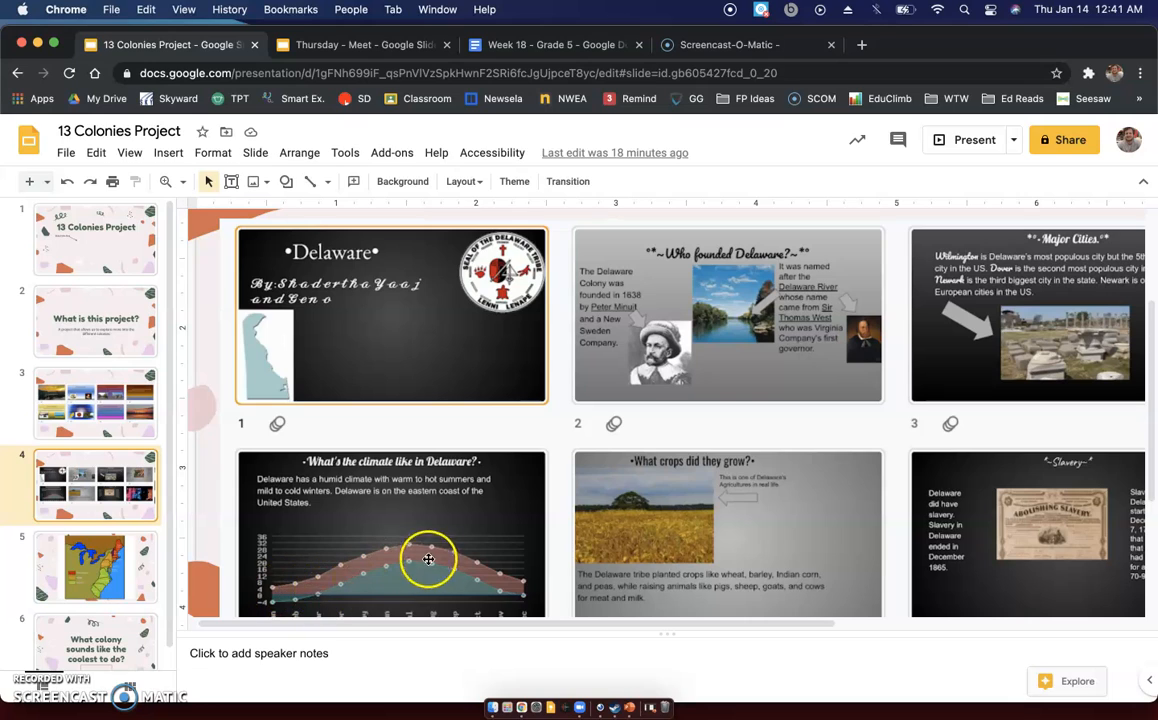
{"action": "mouse_move", "coordinate": [1004, 610]}
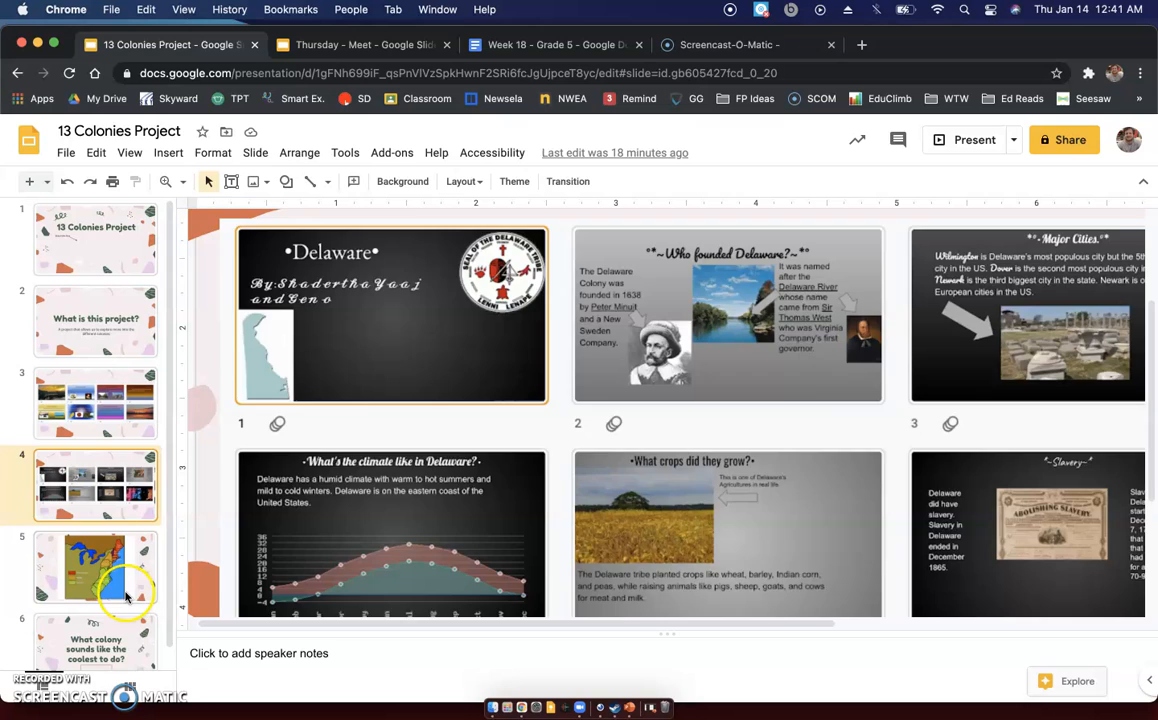
Step: Show slide 5's color-coded map of New England, Middle and Southern colonies and select the map
{"action": "left_click", "coordinate": [96, 568]}
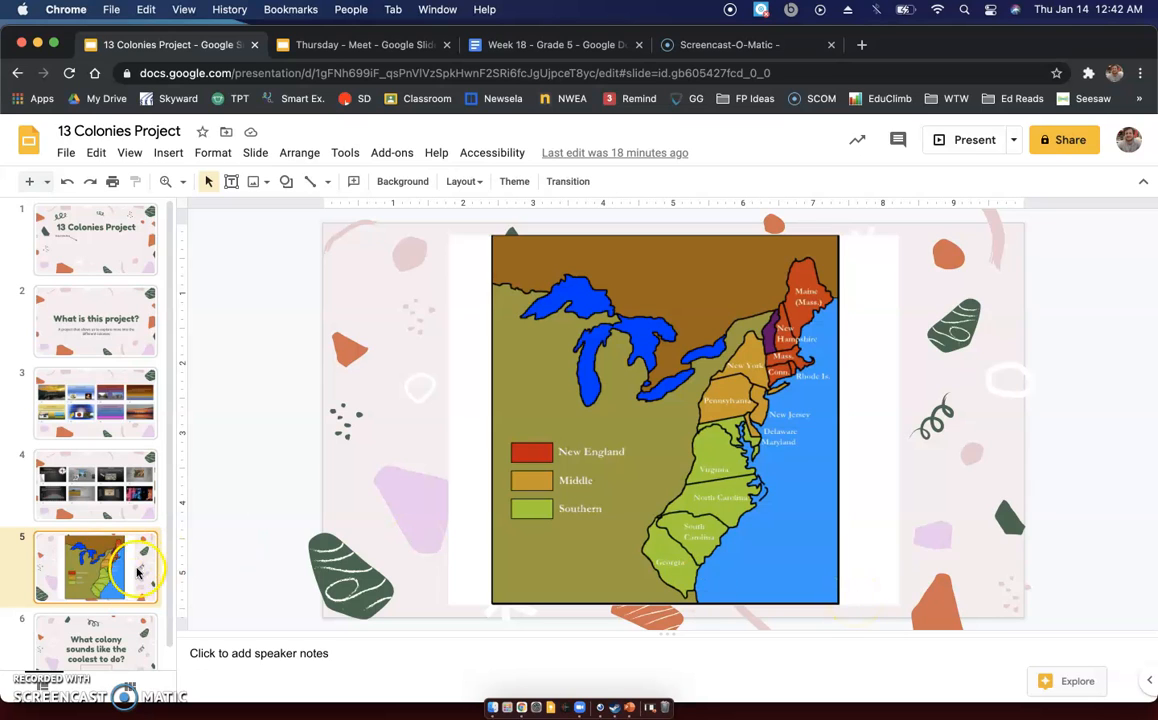
{"action": "left_click", "coordinate": [664, 420]}
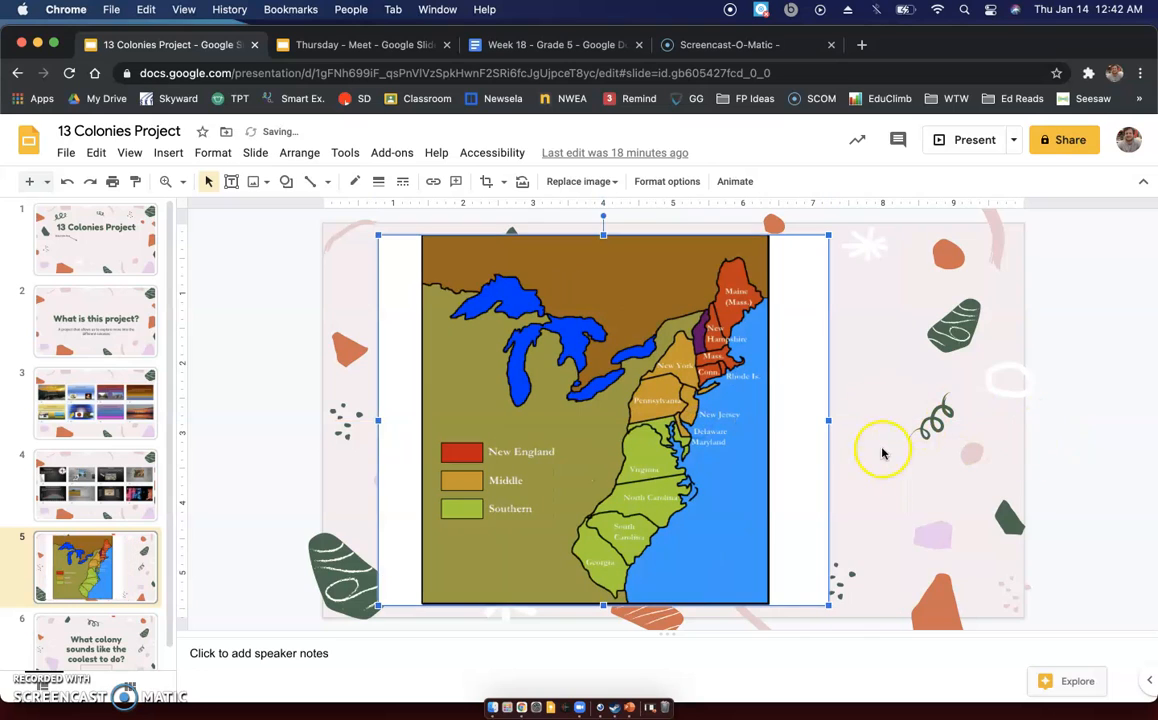
{"action": "mouse_move", "coordinate": [916, 396]}
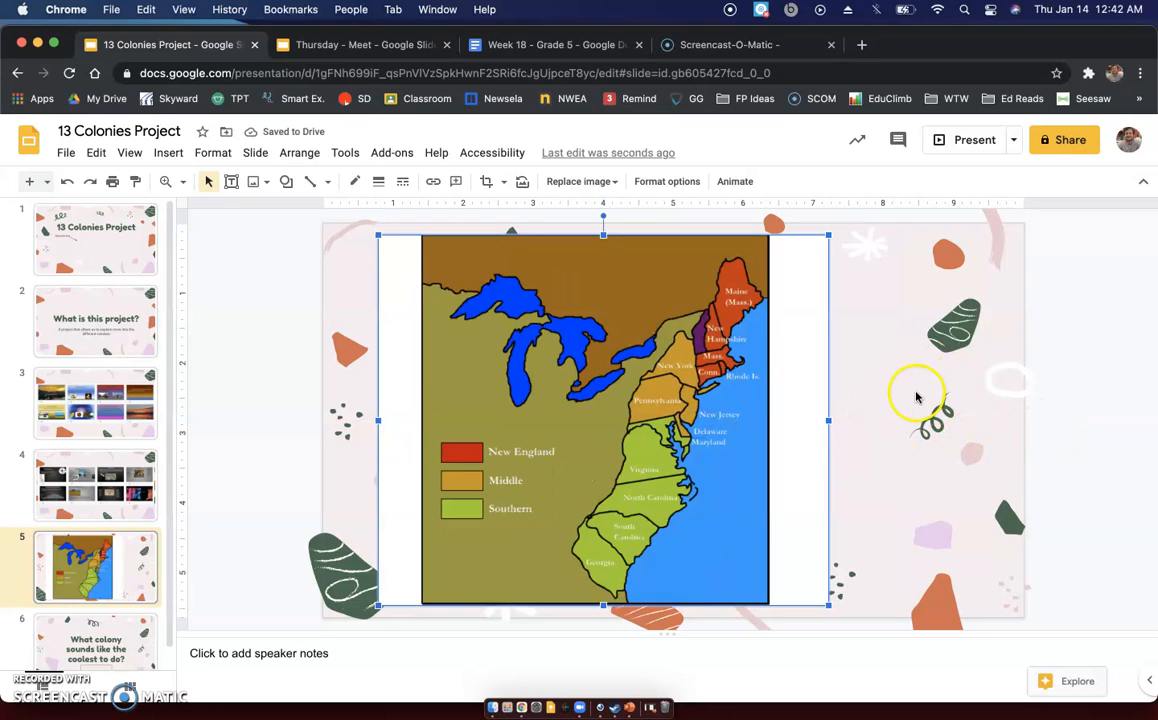
{"action": "mouse_move", "coordinate": [916, 432]}
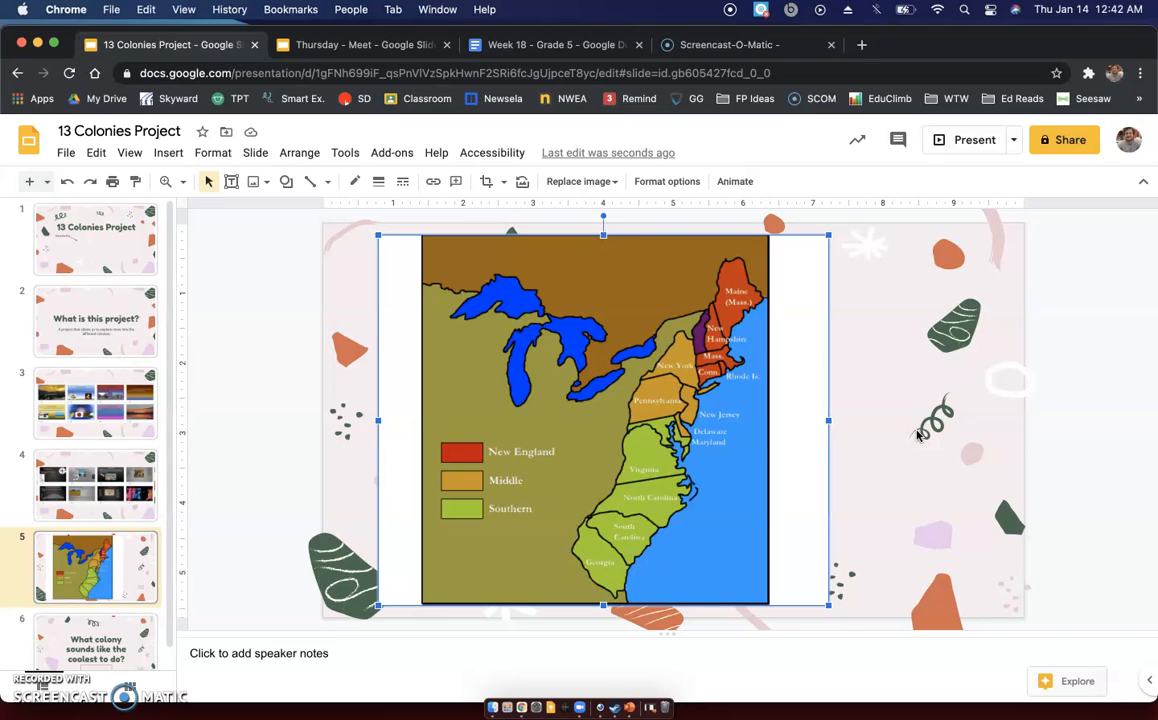
{"action": "mouse_move", "coordinate": [870, 512]}
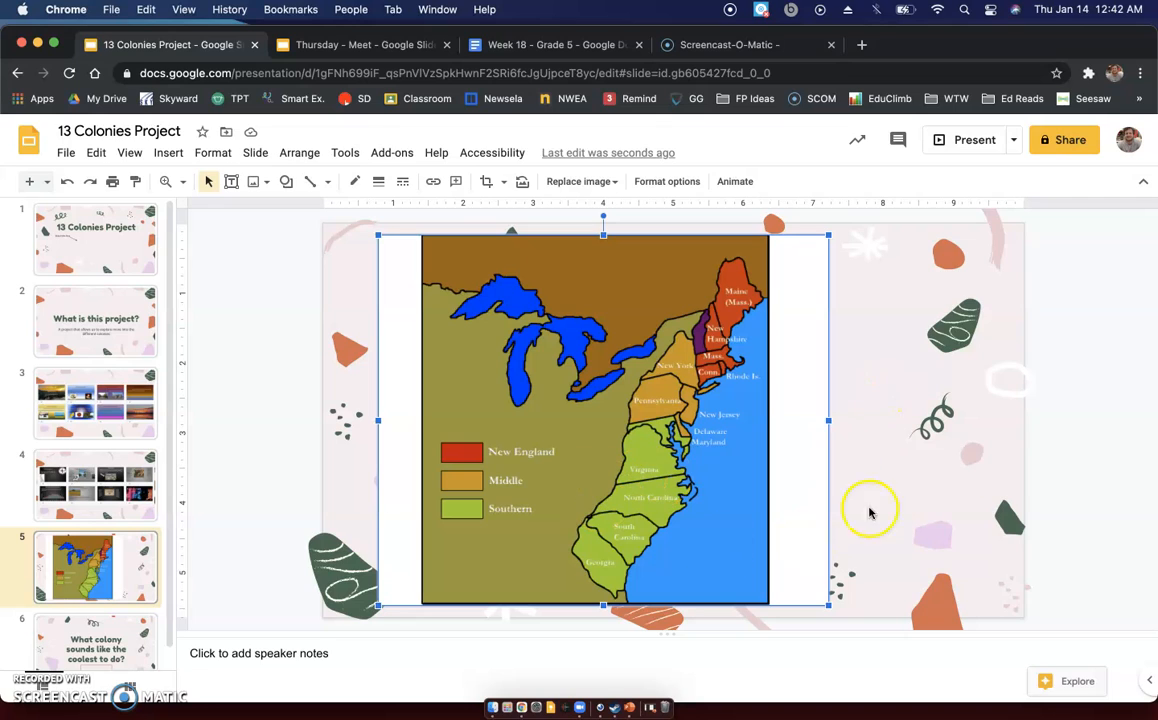
{"action": "mouse_move", "coordinate": [890, 436]}
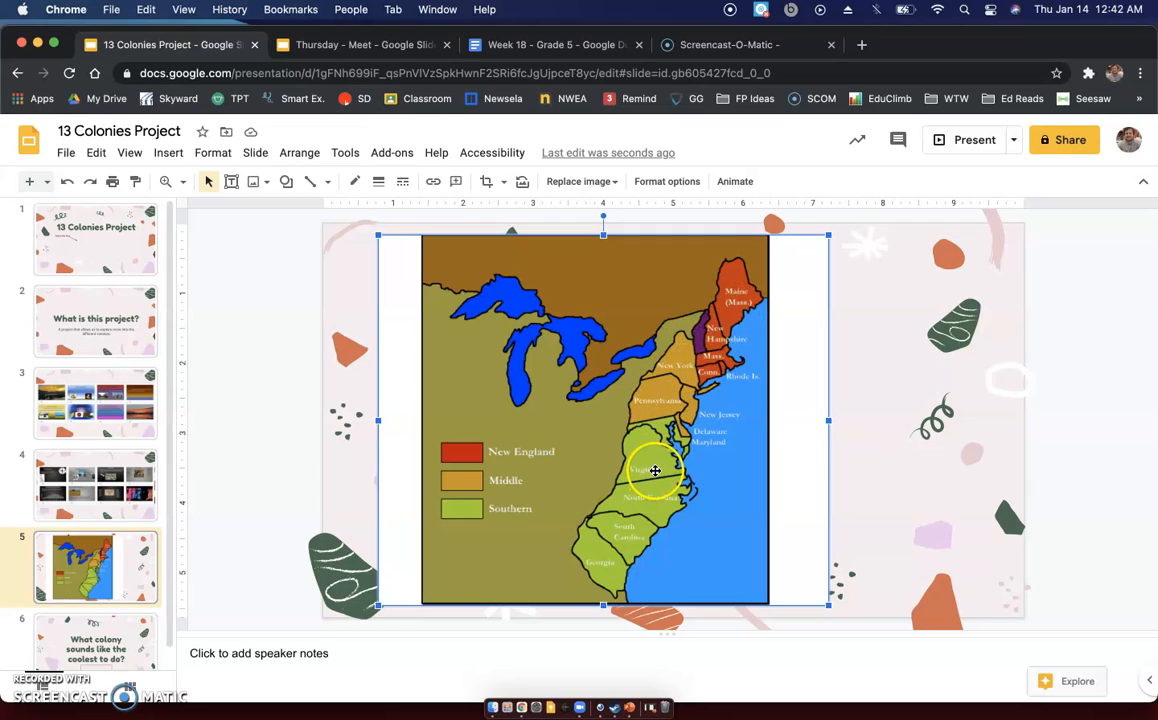
{"action": "left_click", "coordinate": [916, 564]}
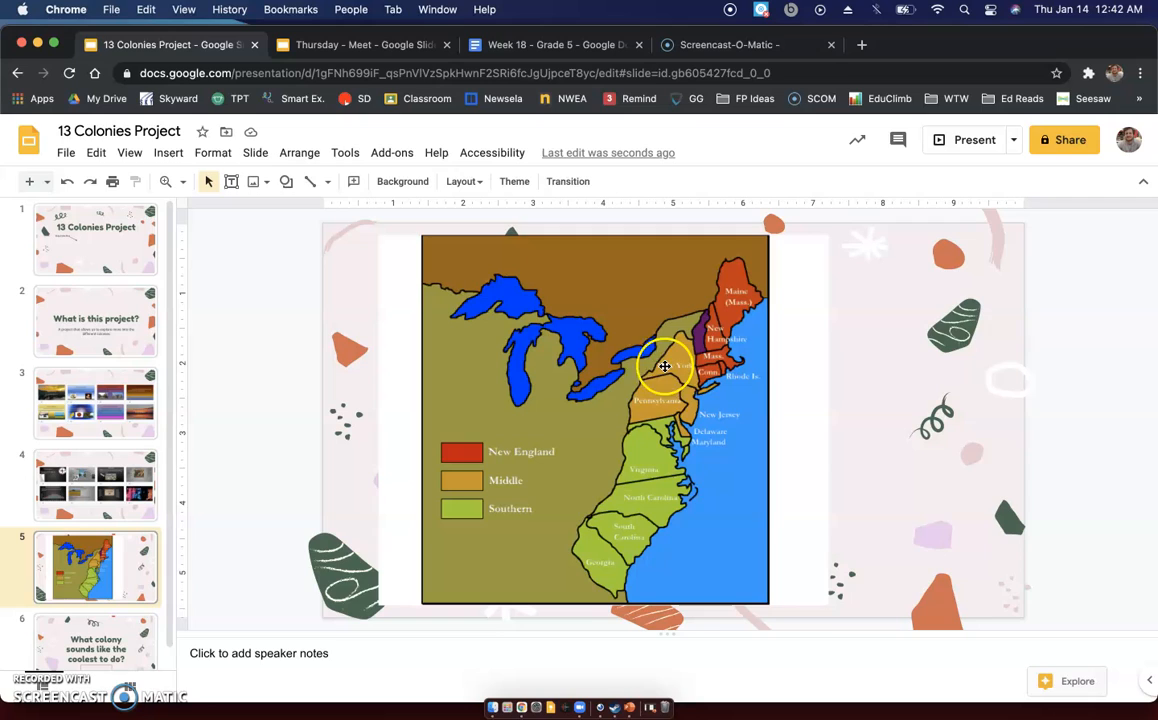
{"action": "mouse_move", "coordinate": [872, 508]}
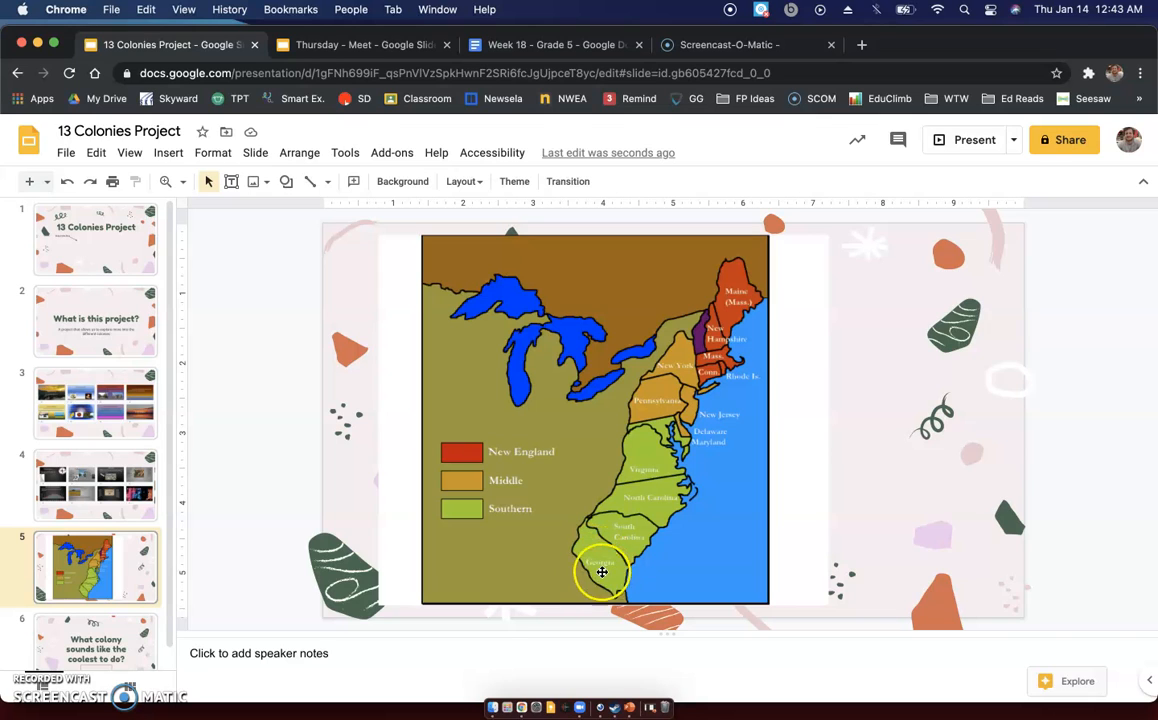
{"action": "mouse_move", "coordinate": [598, 568]}
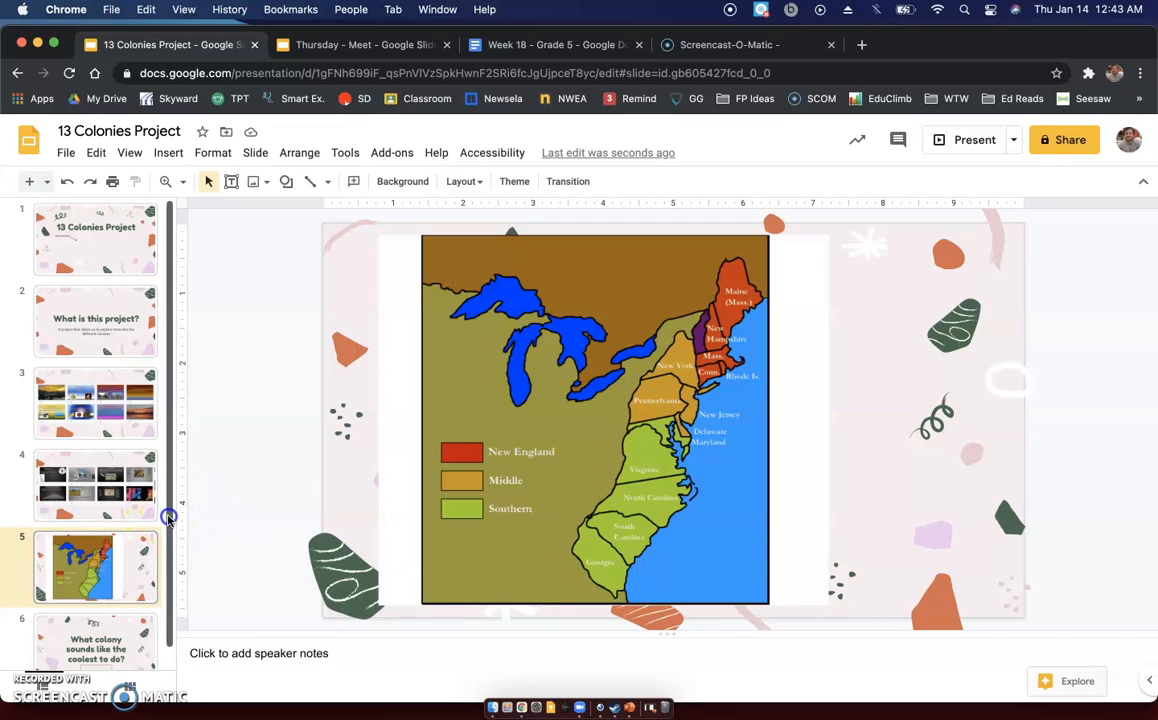
Step: Show slide 6's coolest-colony question and select the empty text box beneath it
{"action": "left_click", "coordinate": [96, 628]}
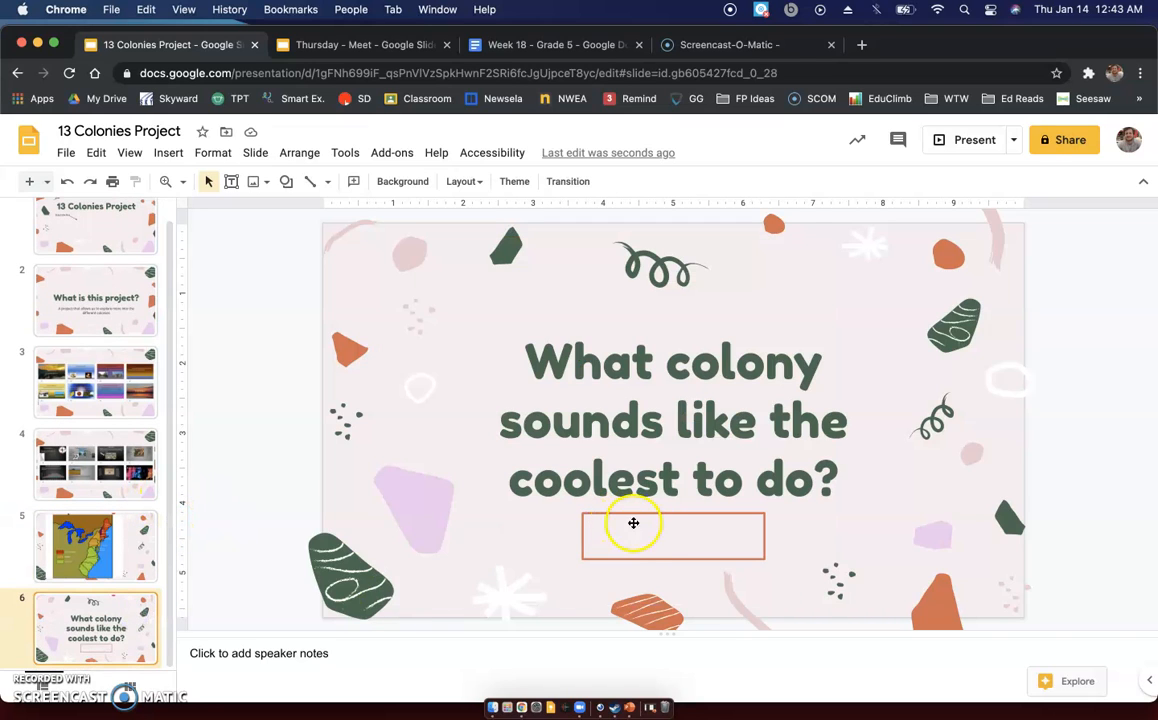
{"action": "left_click", "coordinate": [634, 524]}
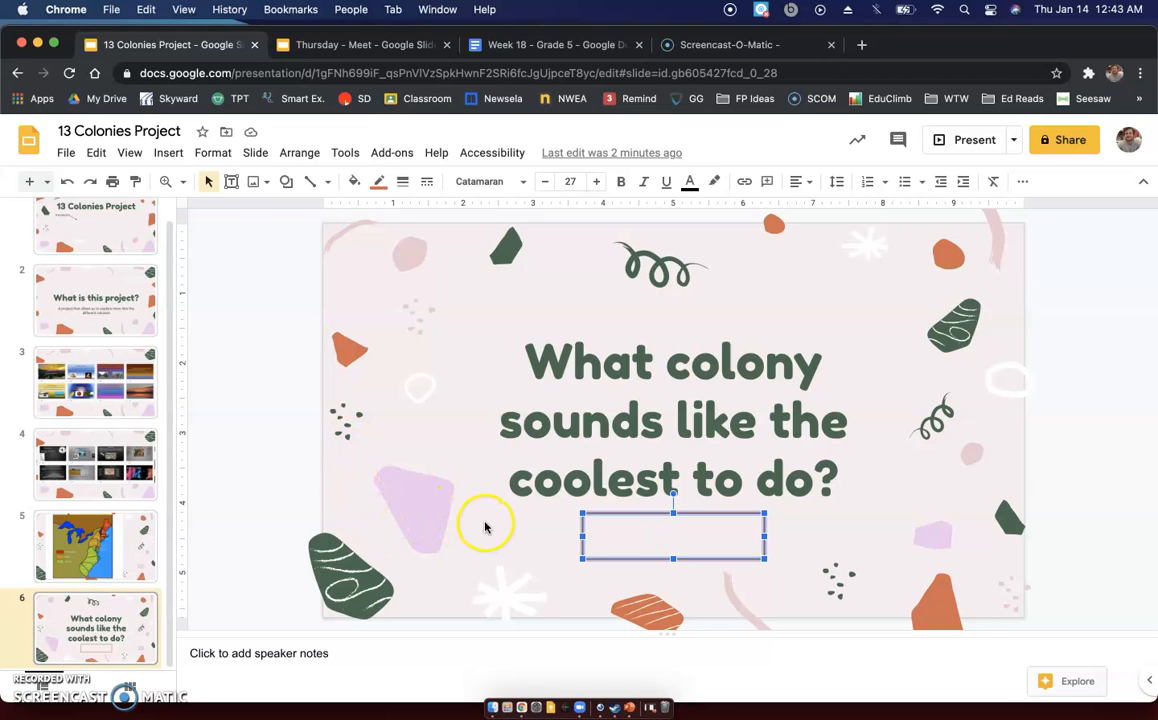
{"action": "mouse_move", "coordinate": [44, 650]}
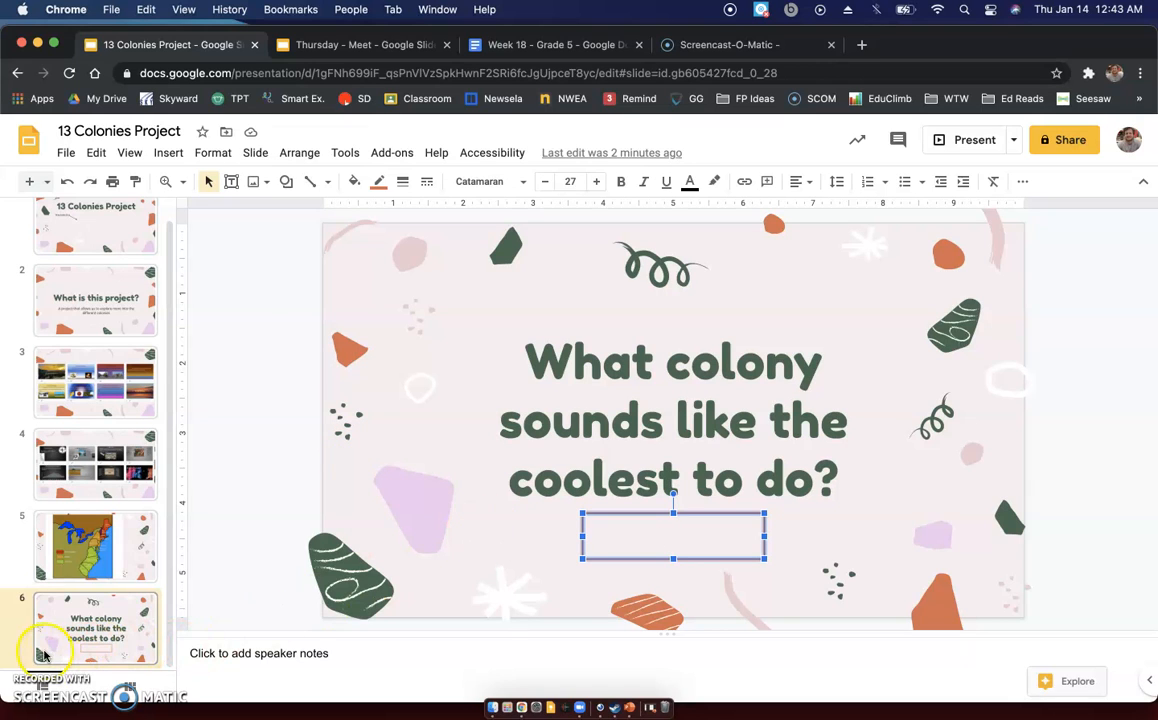